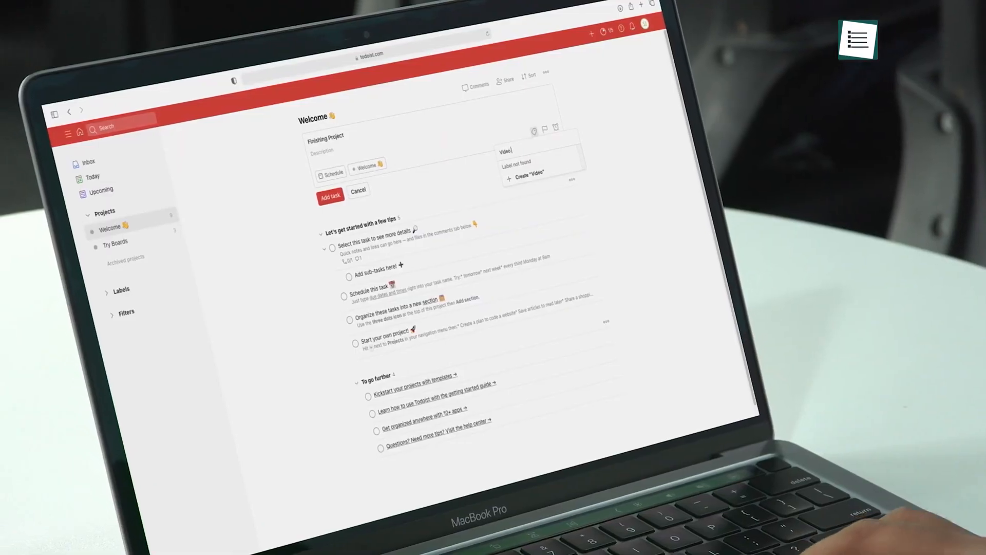
- Add a task with the Video_Editing label and priority 3, plus Buying Groceries, then view Upcoming
text(_Editing)
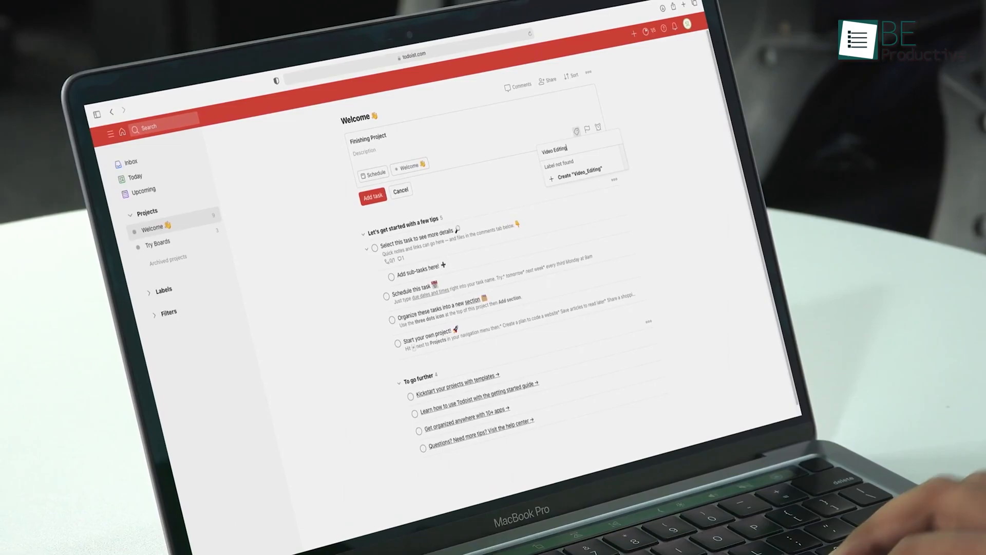
click(530, 228)
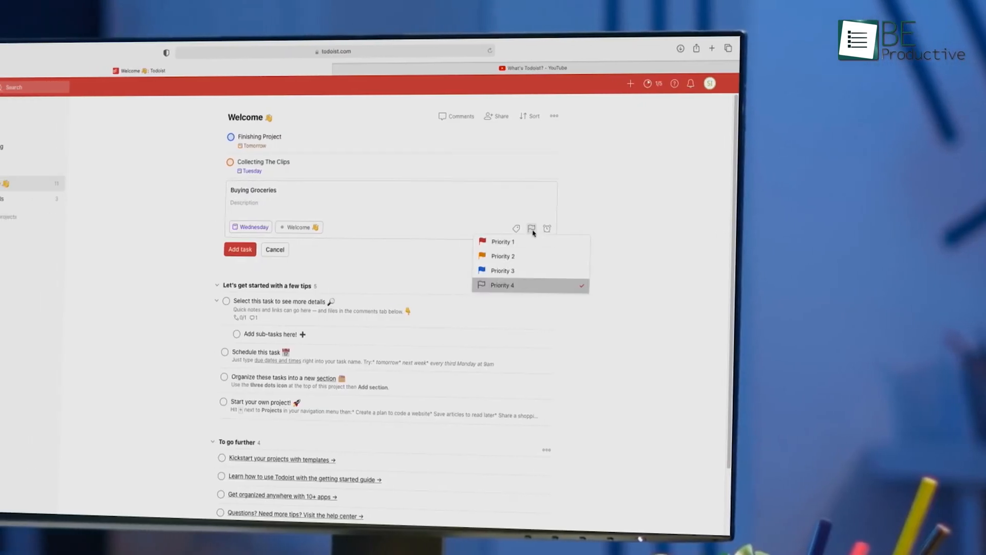
click(501, 270)
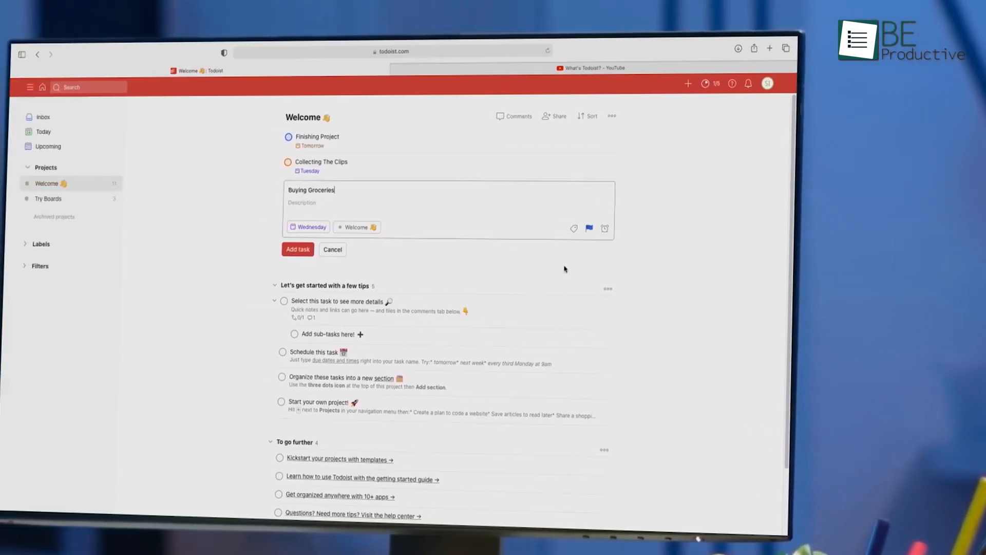
click(48, 145)
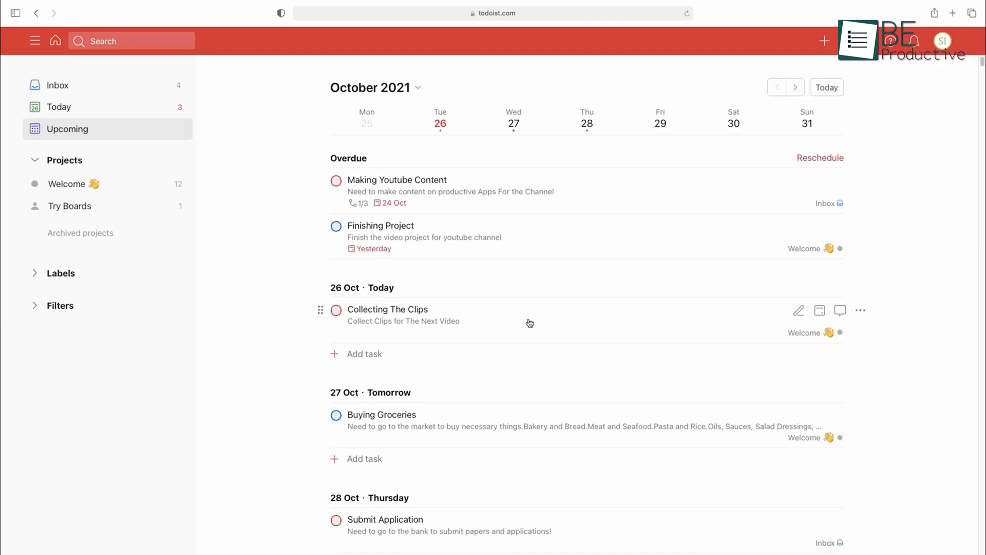
click(794, 86)
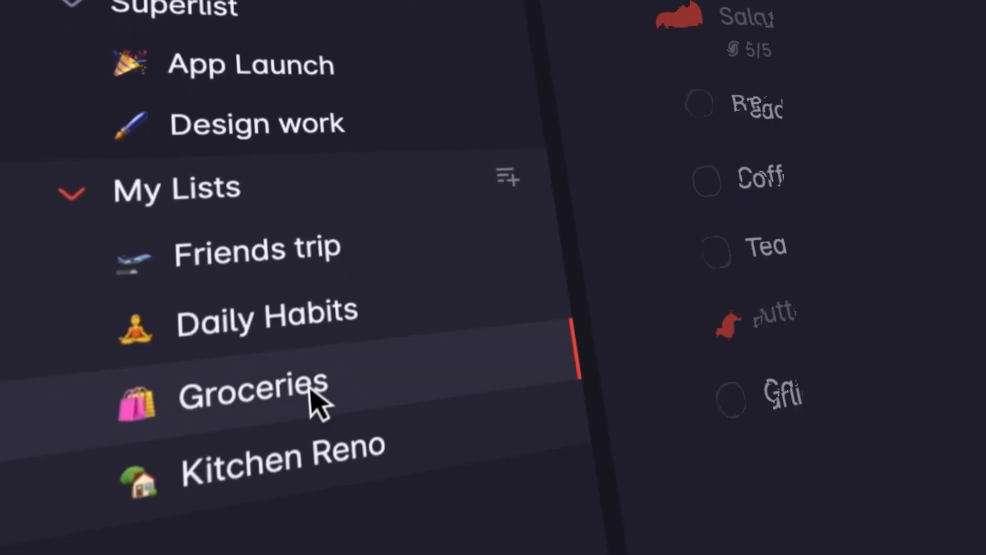
- Tick the All redirects correct subtask so New website live shows Completed
click(252, 396)
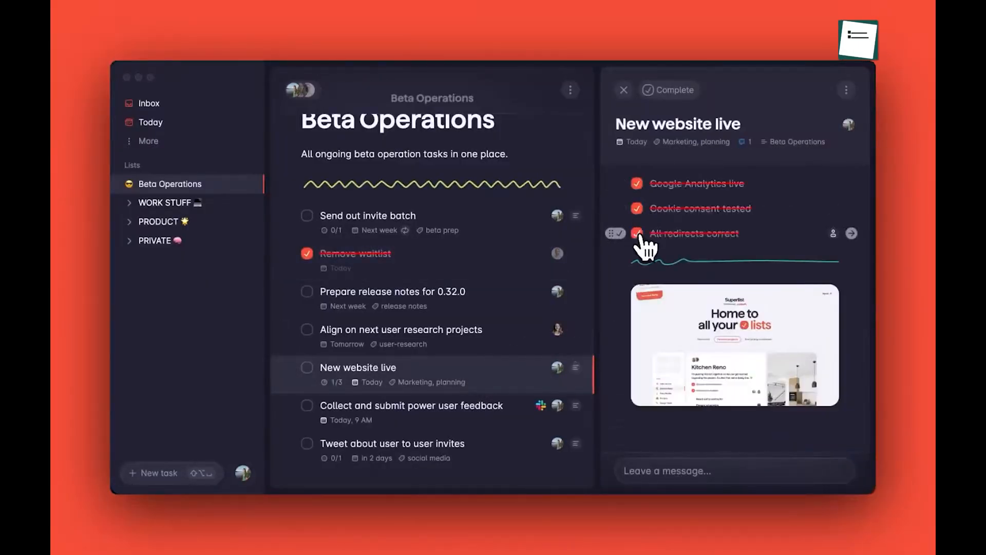
click(636, 233)
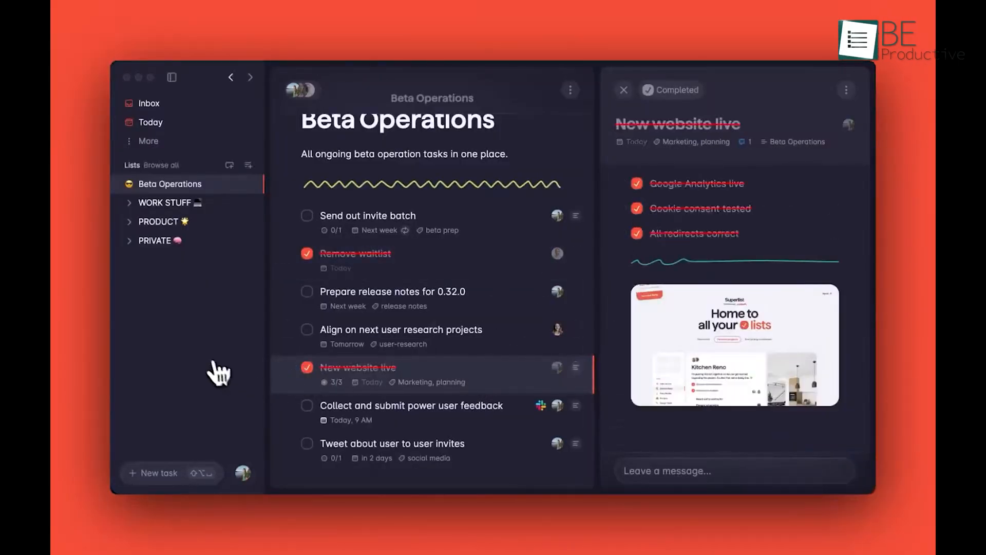
click(149, 103)
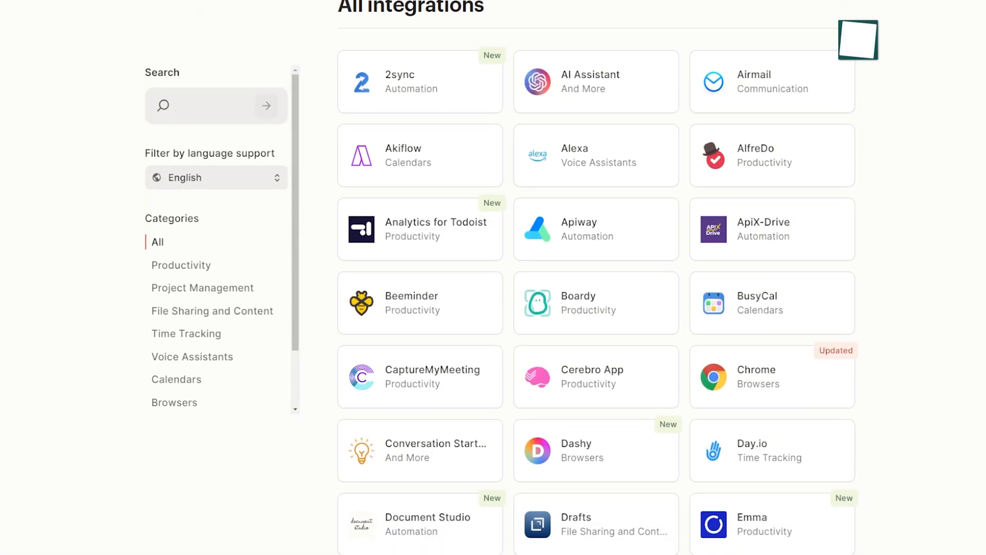
- Scroll the All integrations directory toward the Google Calendar card
scroll(down, 3)
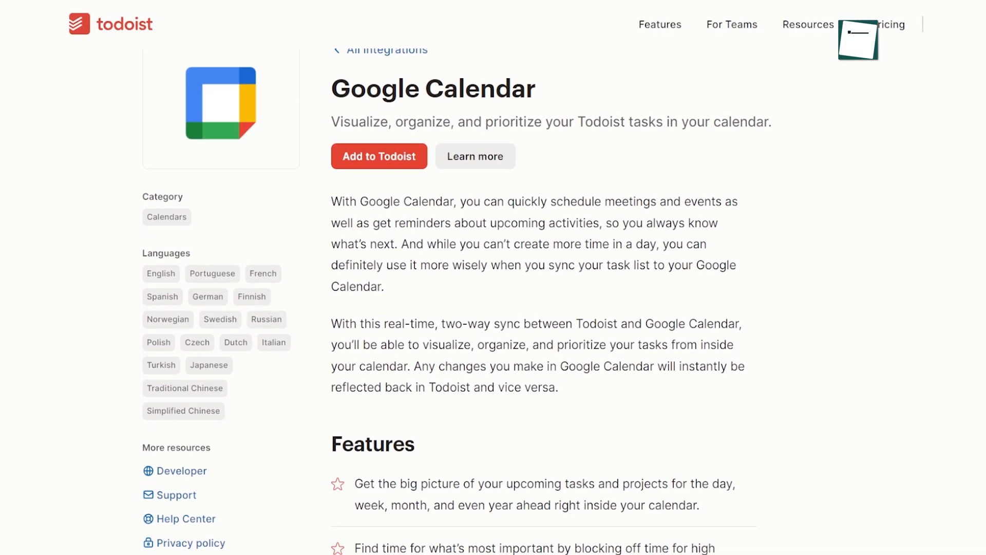
scroll(down, 3)
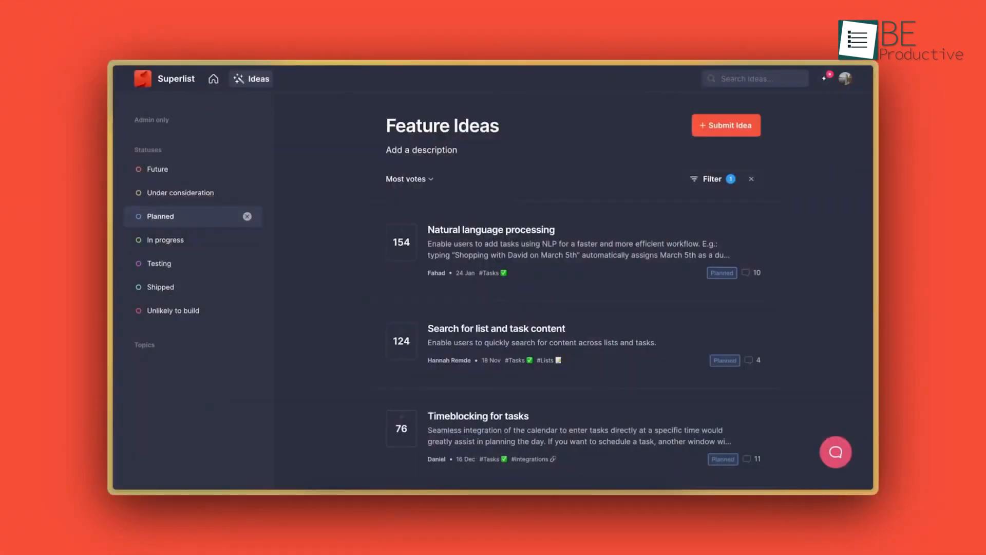
scroll(down, 3)
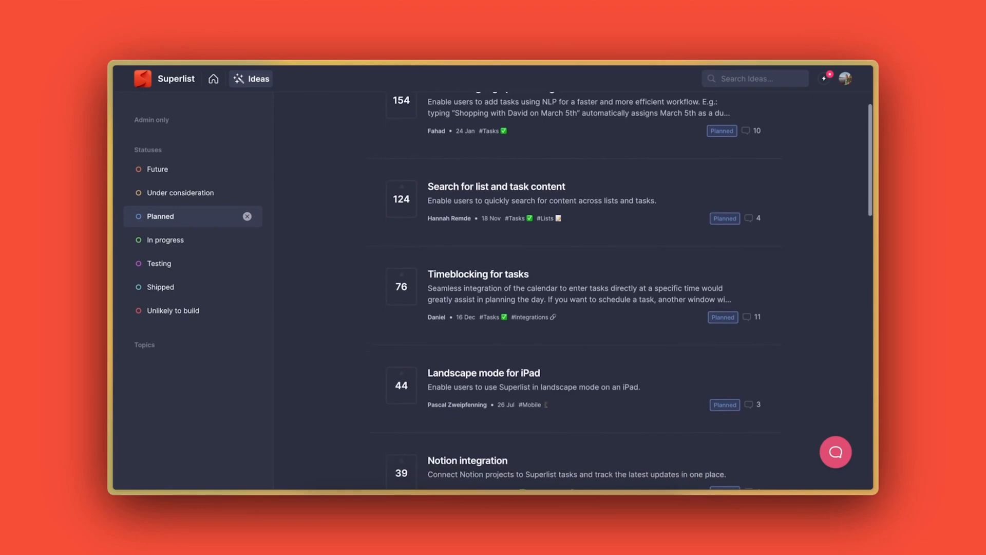
scroll(down, 3)
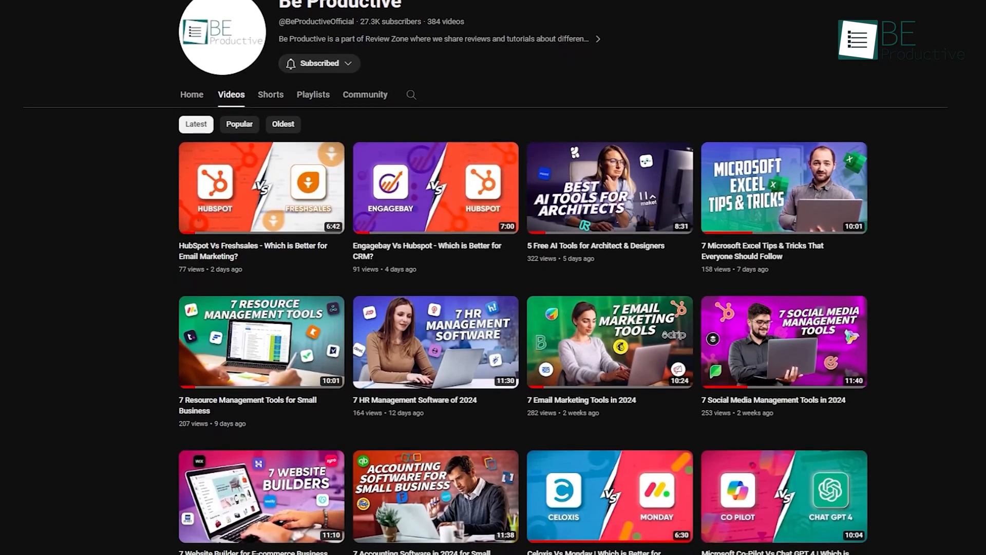
scroll(down, 3)
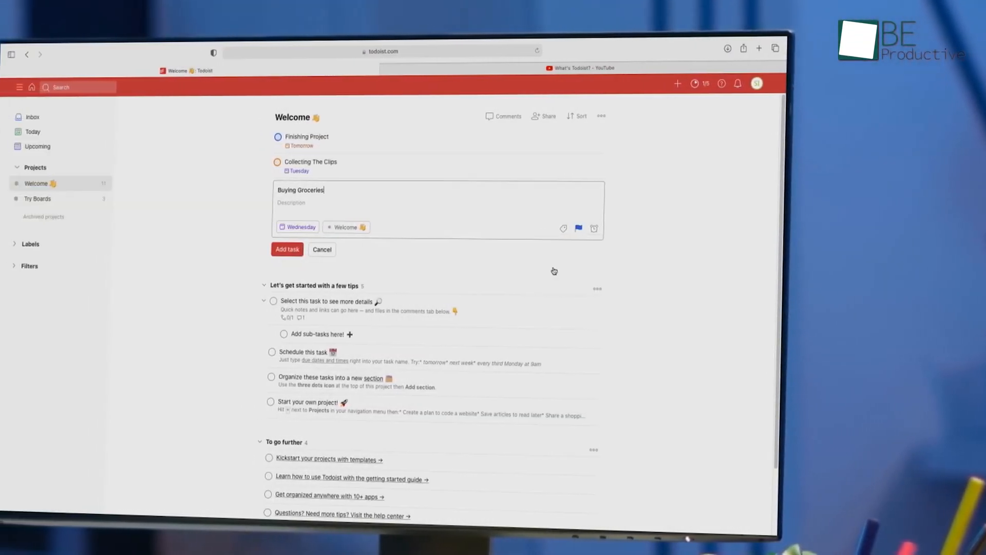
- Add the Buying Groceries task due Wednesday with priority 3 to the Welcome project
click(37, 146)
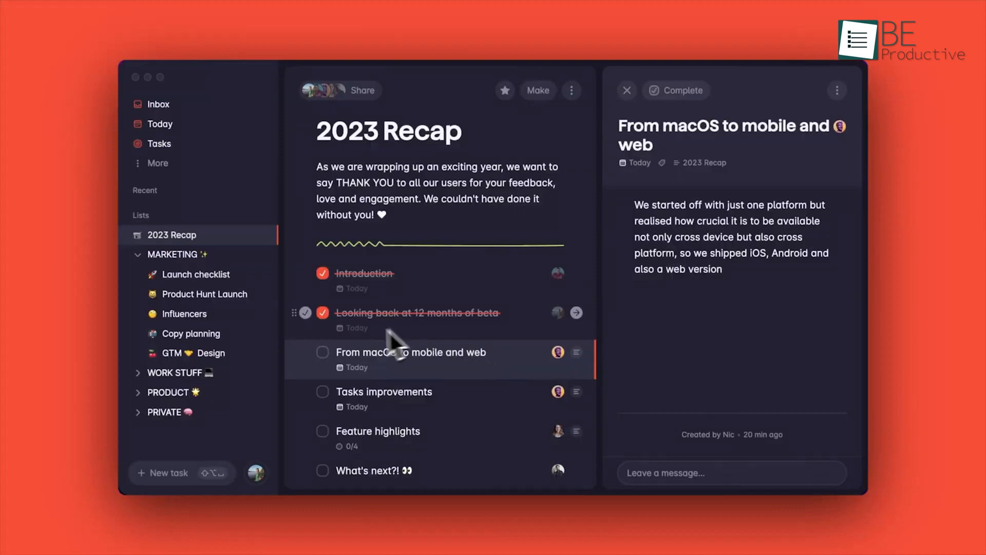
- Mark Looking back at 12 months of beta complete in the 2023 Recap list
click(323, 351)
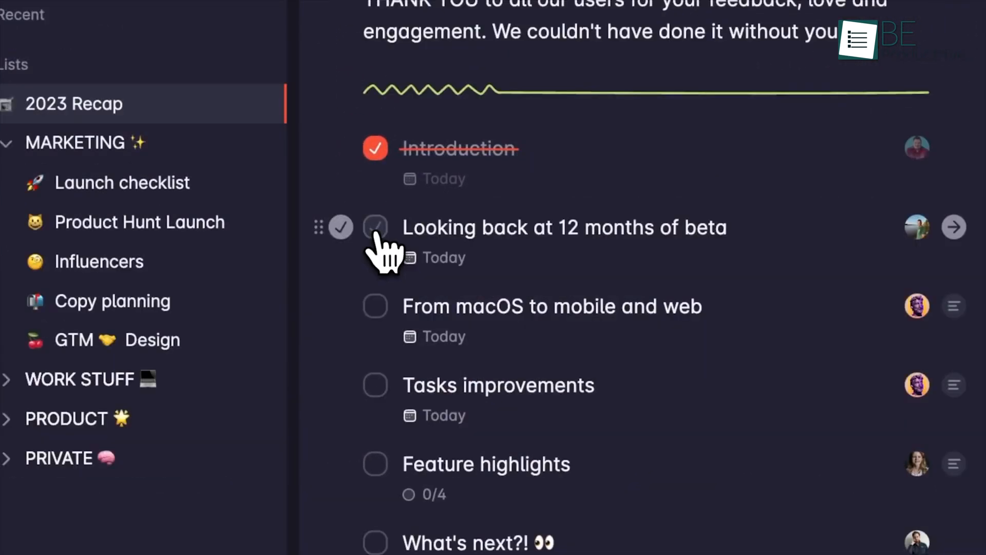
click(116, 340)
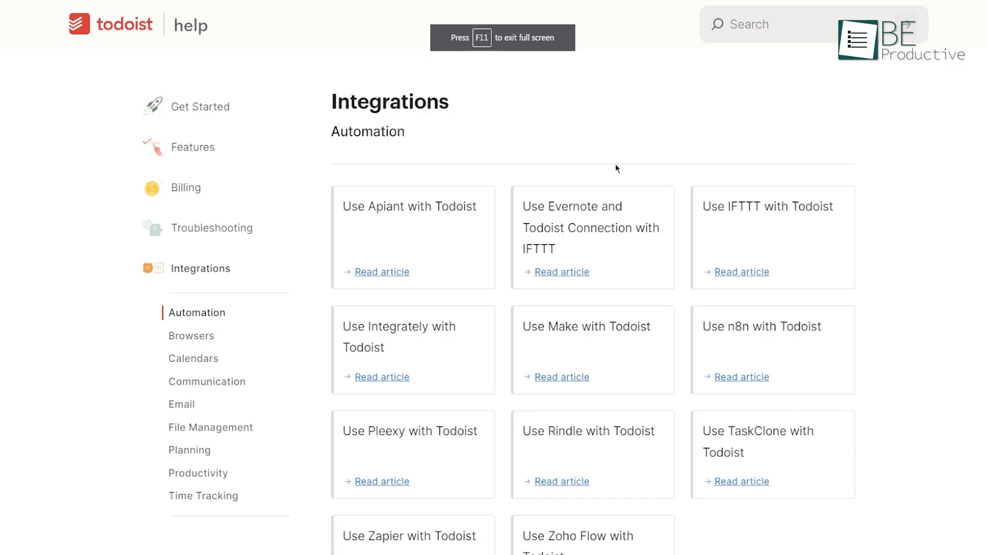
- Browse the Automation articles, switch to Features help, and pick a December due date
scroll(down, 3)
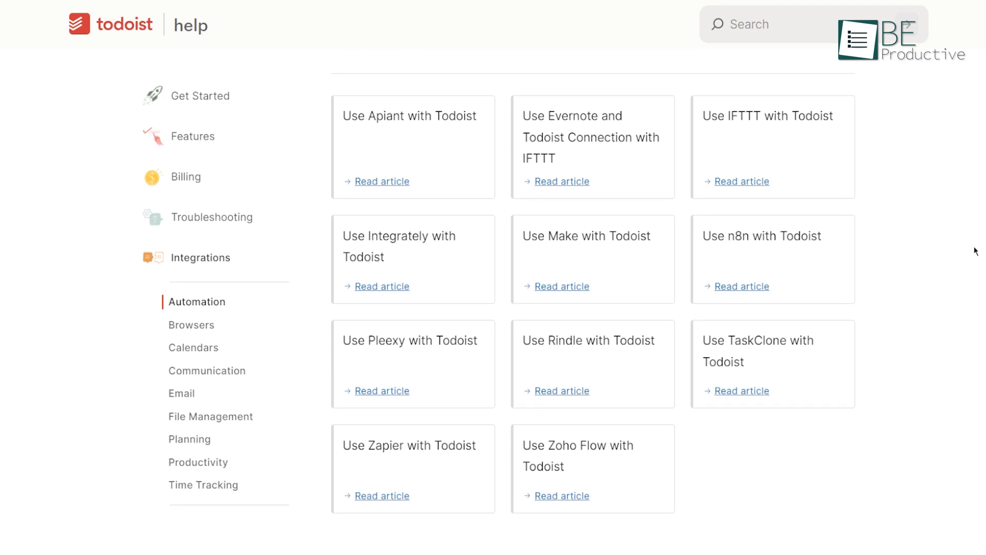
mouse_move(202, 141)
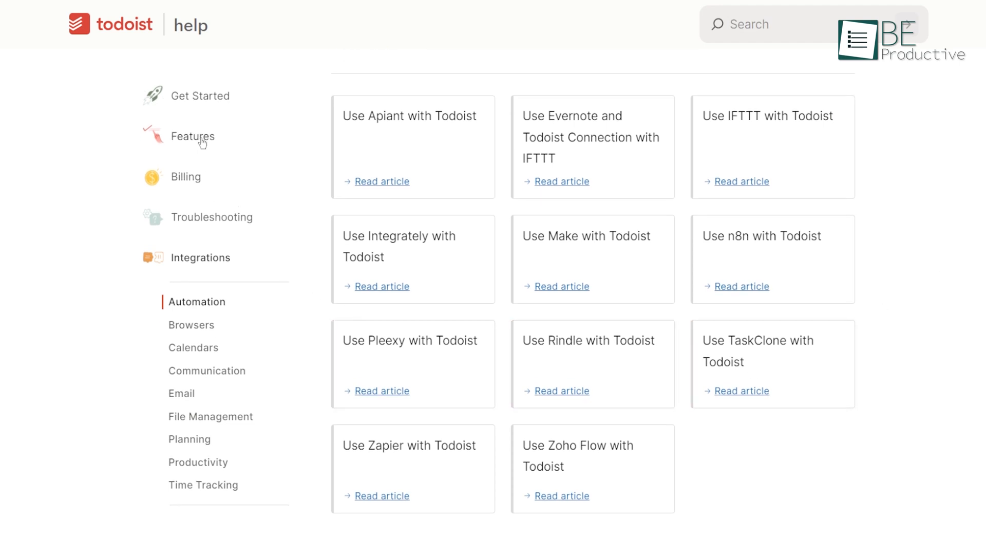
click(192, 136)
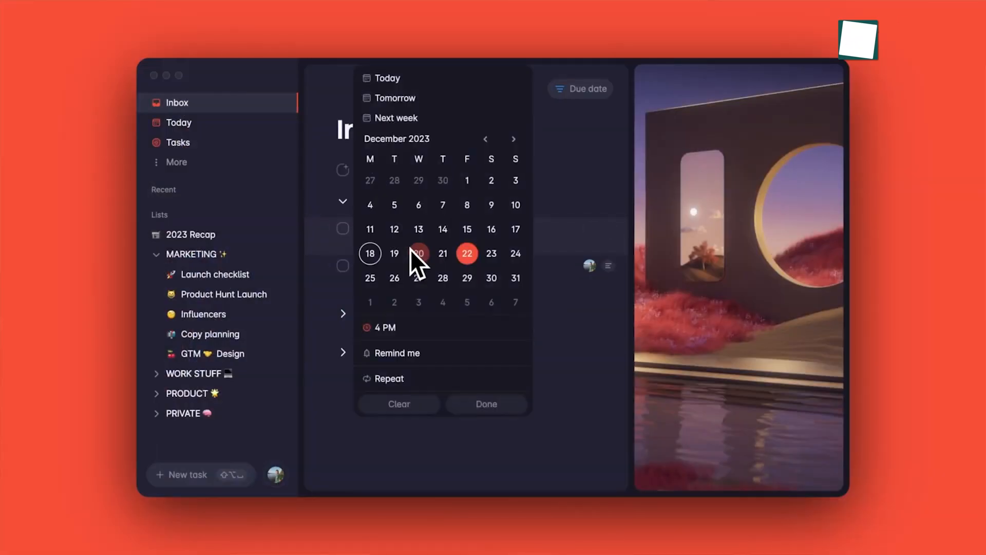
click(390, 378)
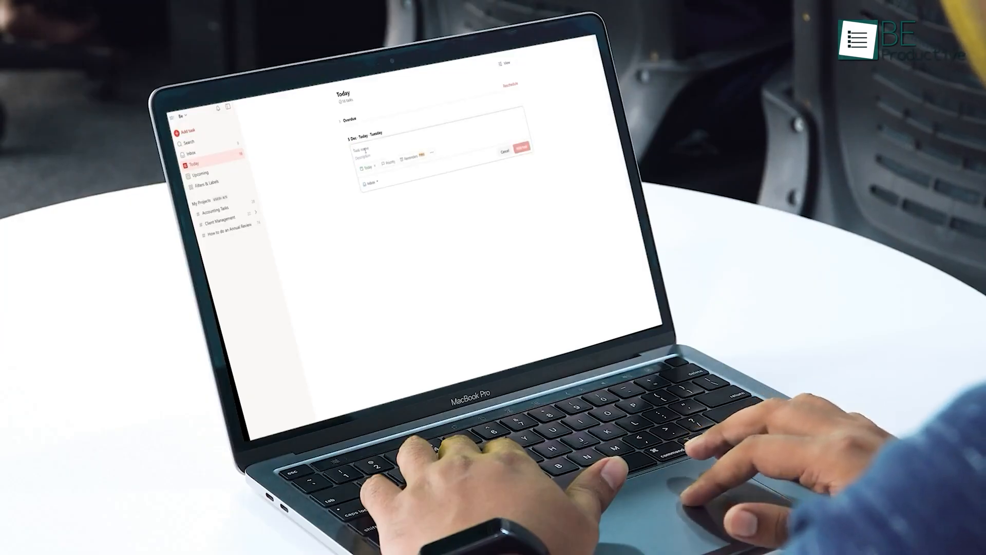
- Quick-add 'Meeting with Sarah Tuesday at 3 pm' and 'Water the plants every monday #House' at priority 3 with an assignee
text(Meeting with Sarah Tuesday at 3 pm)
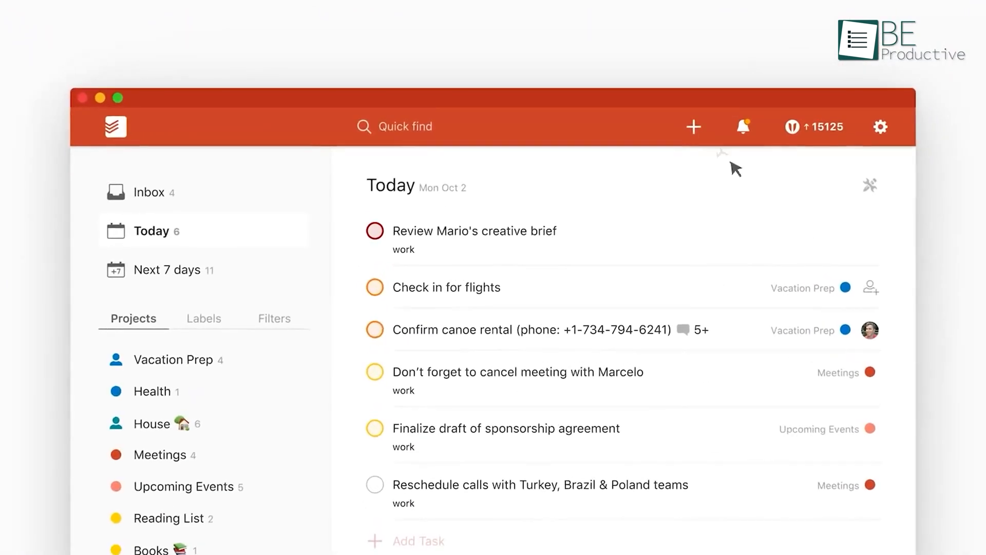
text(Wate)
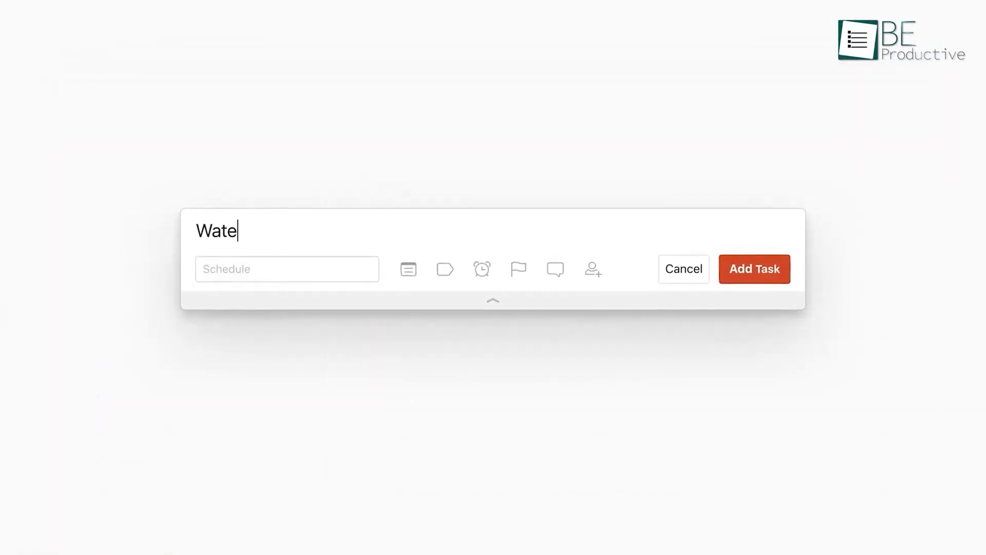
text(r the plants)
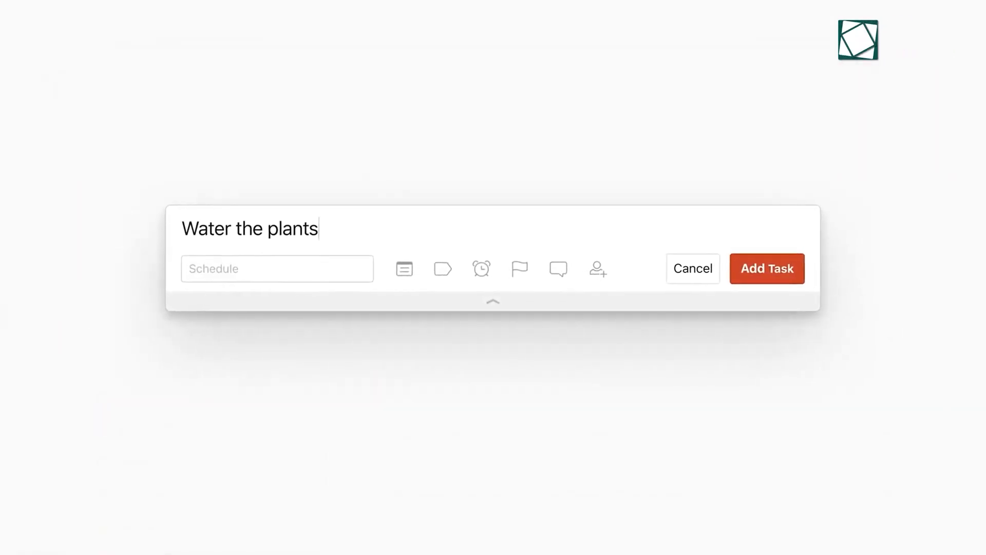
text(every monday #)
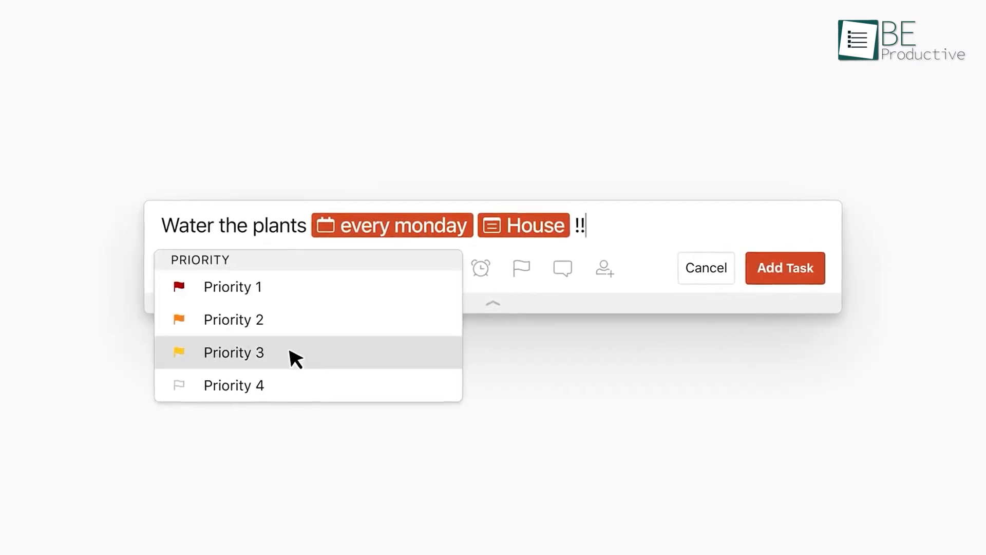
click(233, 351)
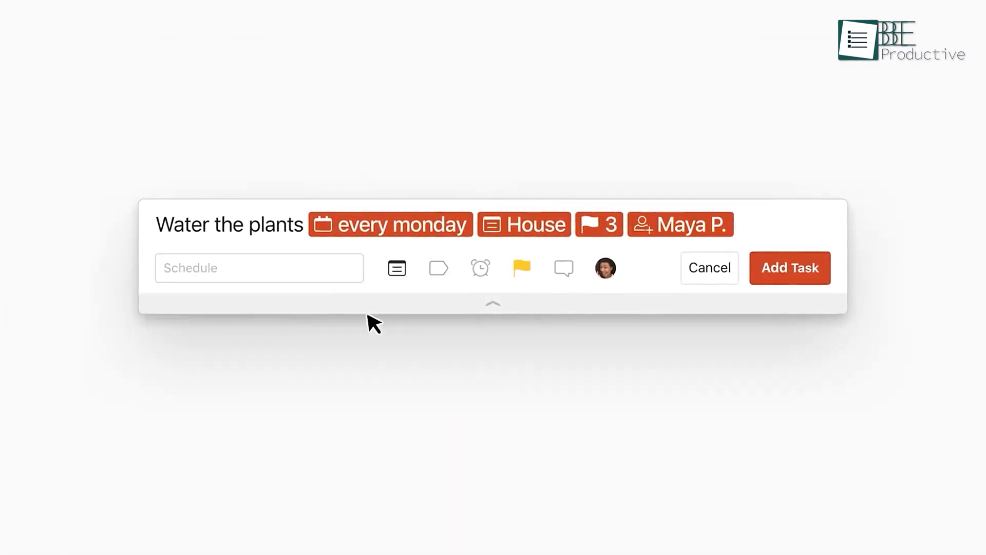
click(789, 267)
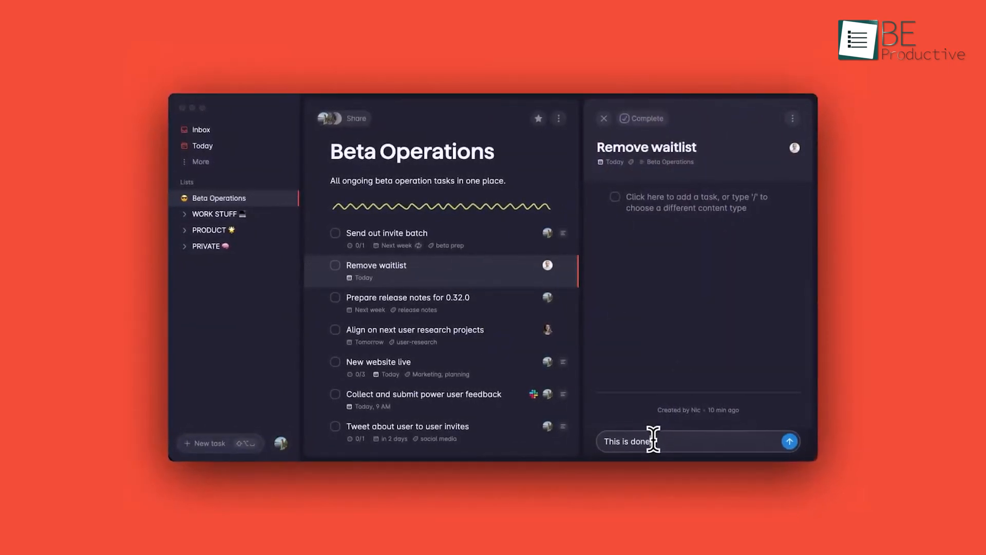
- Post the comment on Remove waitlist and check off All redirects correct on New website live
click(789, 441)
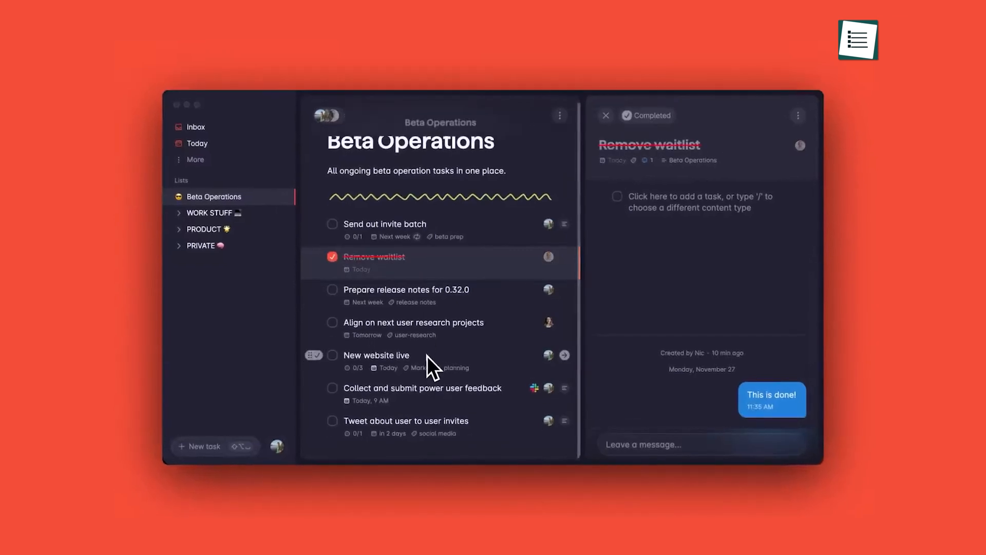
click(376, 354)
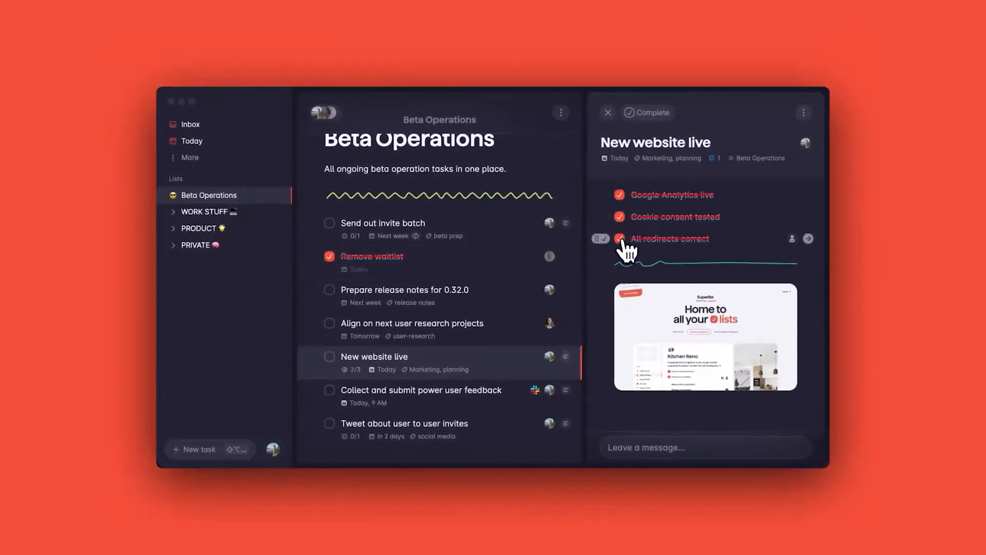
click(618, 239)
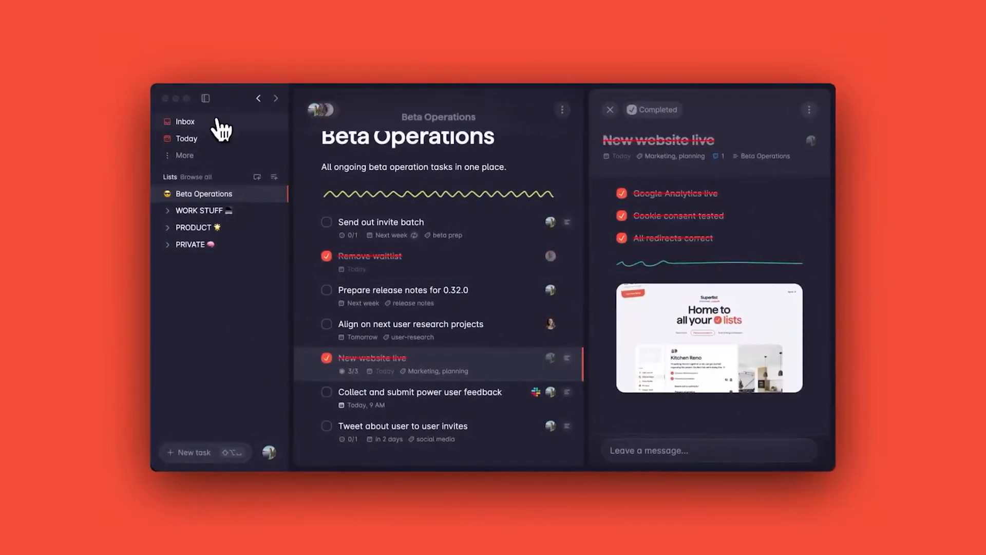
click(185, 121)
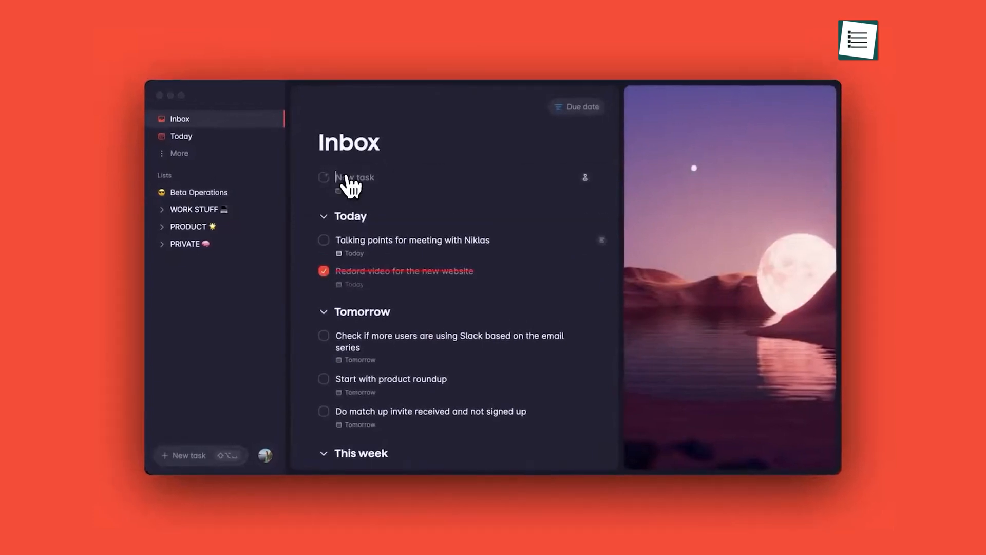
- In Inbox, draft items 'Let everyone know the new' and 'Find a location'
text(Let everyone know the new)
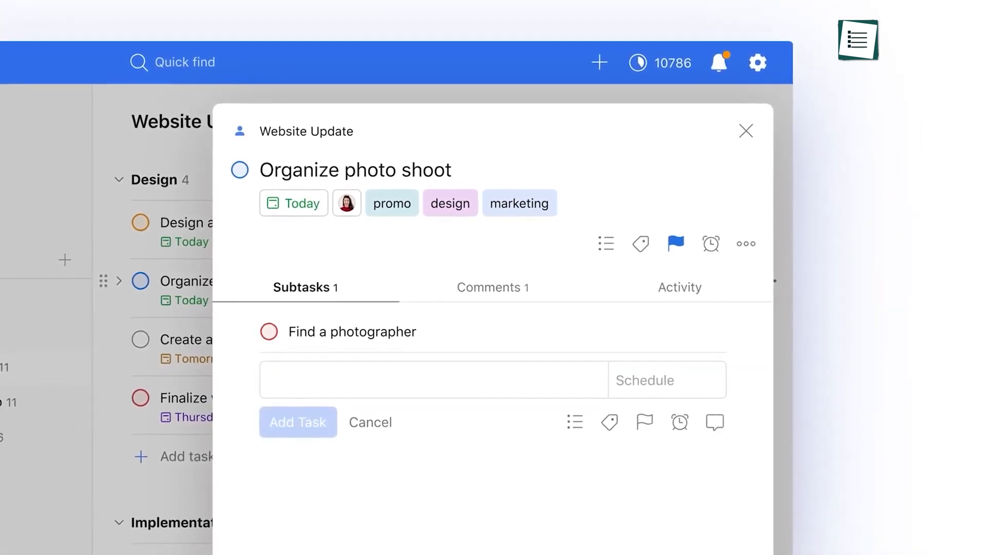
text(Find a location)
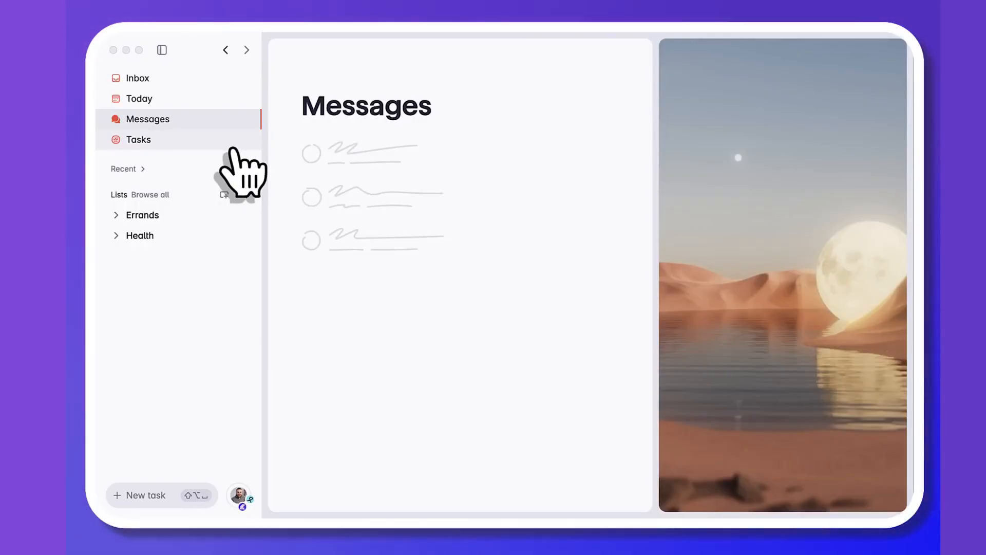
- In House Tasks, add a new line below Clean Car and choose its block type via /
click(142, 215)
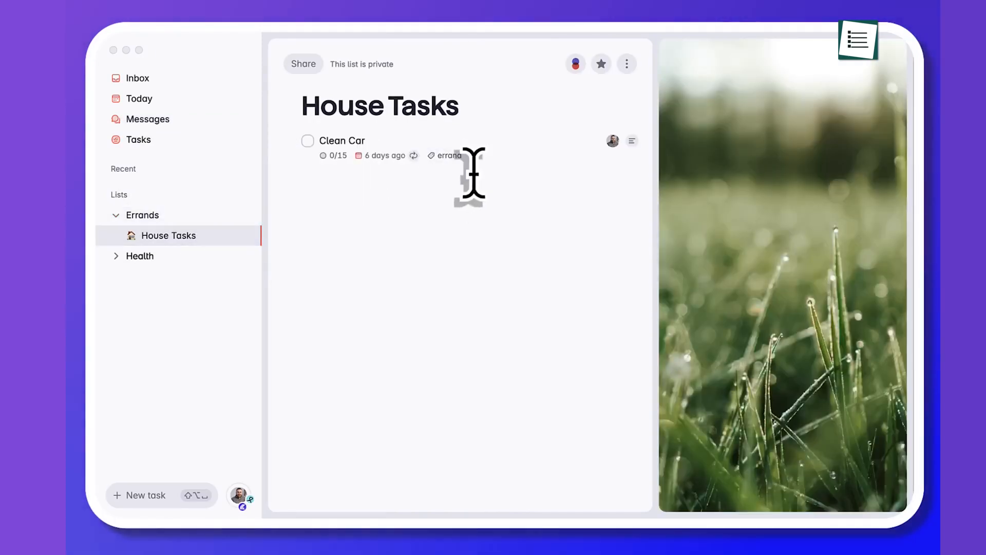
text(/)
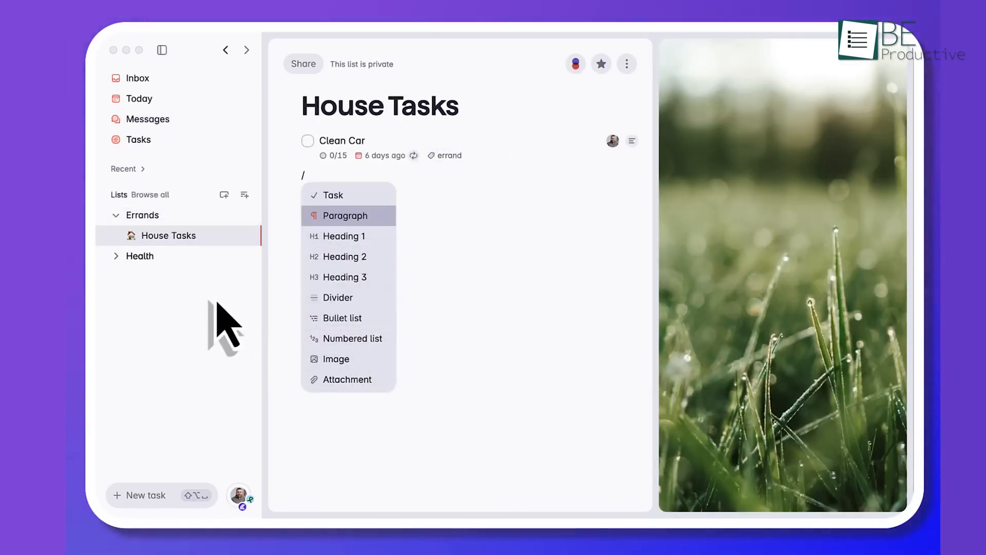
click(138, 99)
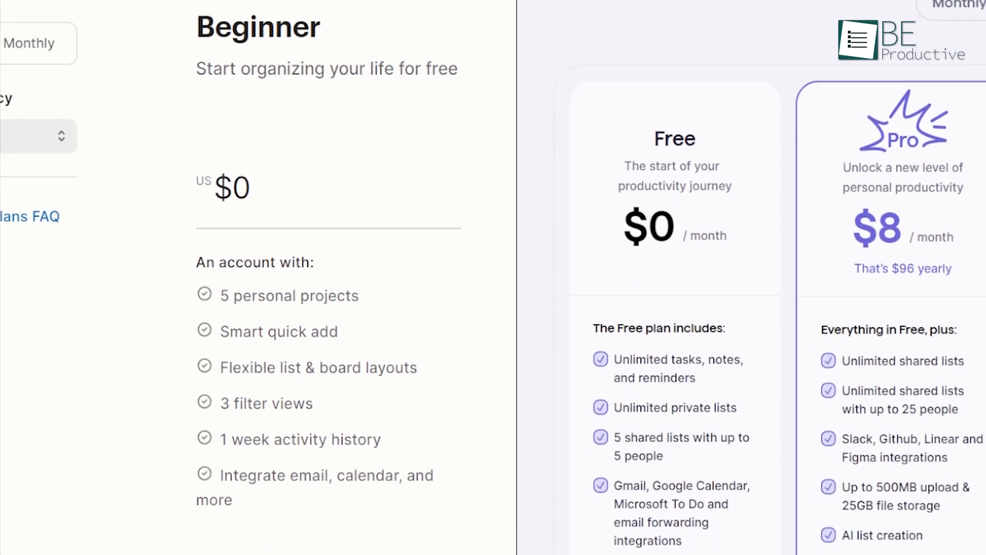
- Scroll the Todoist pricing page showing the free Beginner plan
scroll(down, 3)
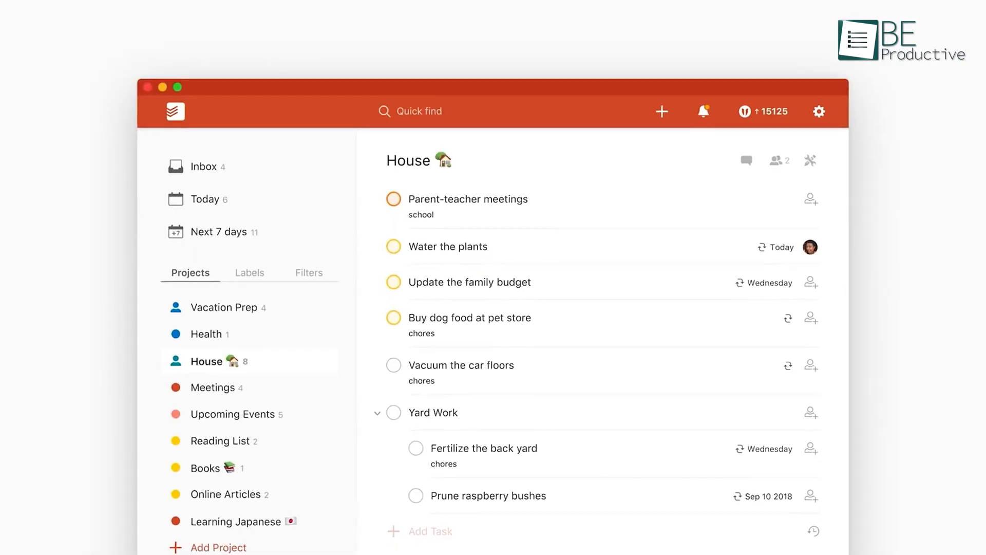
- View Upcoming for February 2024, then show the Tool Finder Content project as a calendar
click(204, 198)
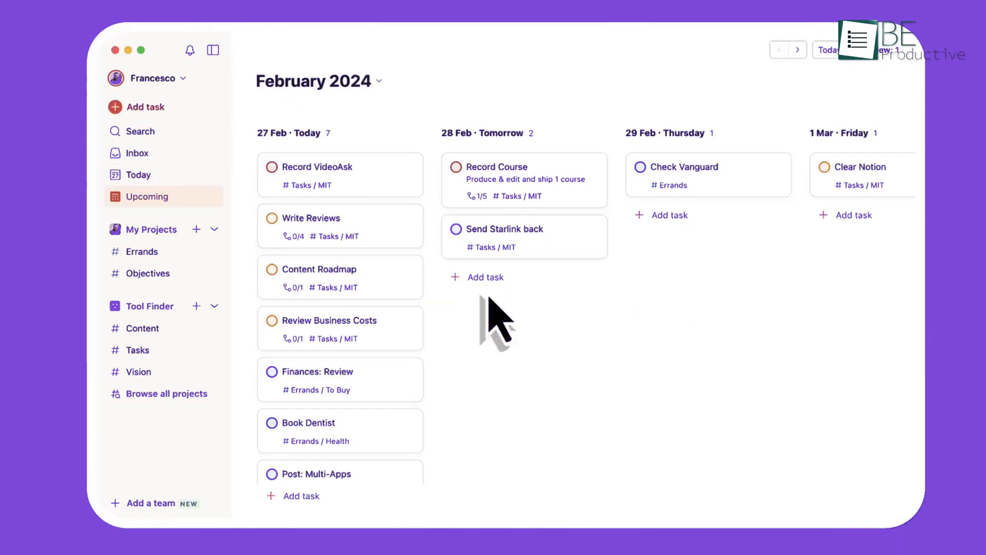
mouse_move(290, 343)
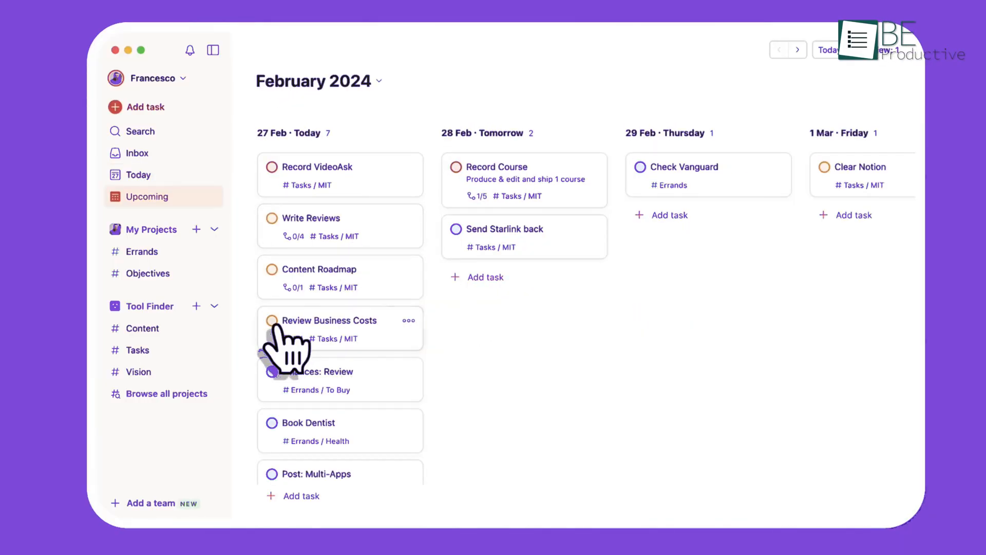
click(143, 328)
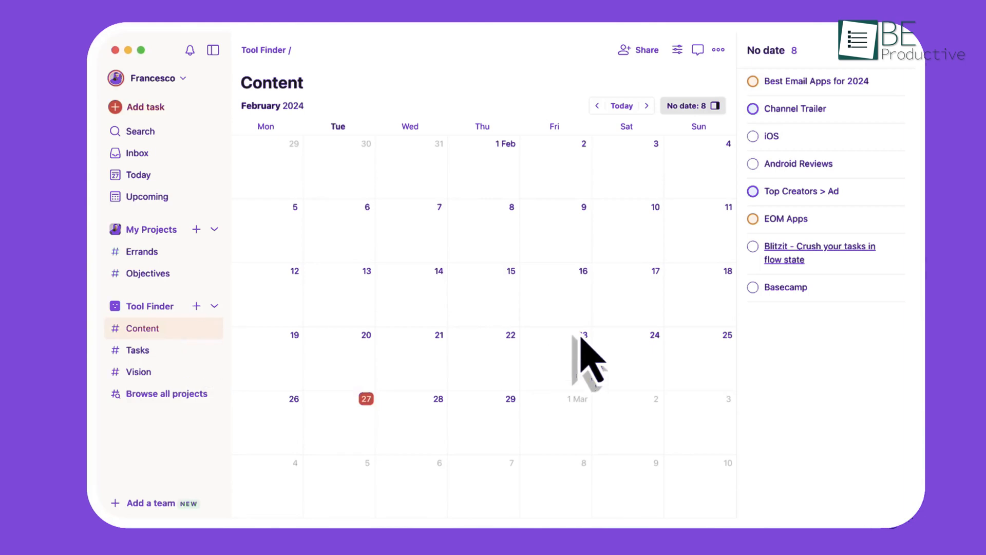